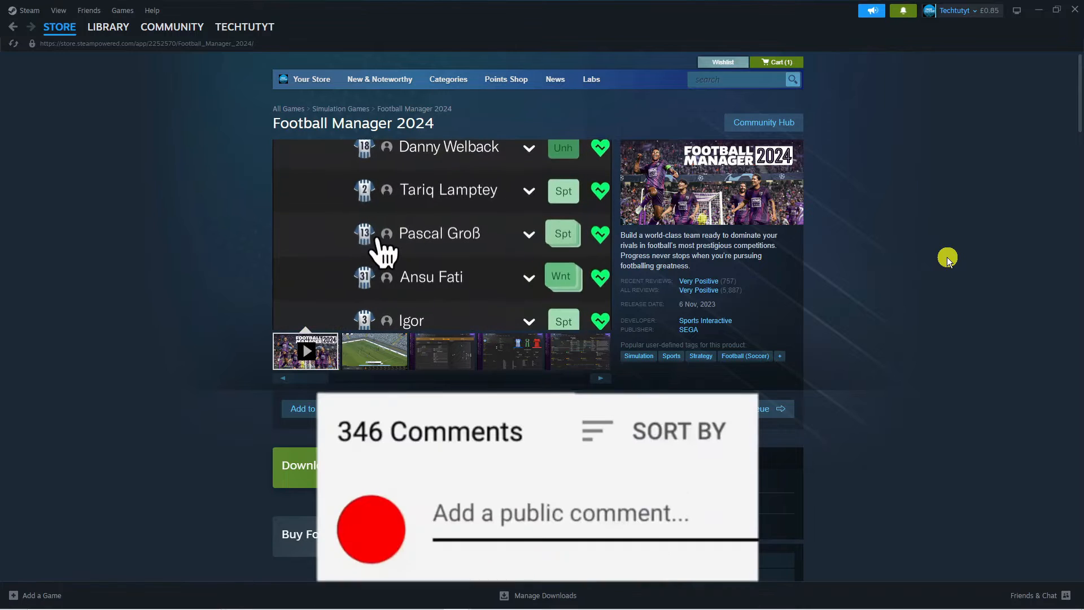
From the store front page, search 'football' and select the Football Manager 2024 result
{"action": "type", "text": "Great"}
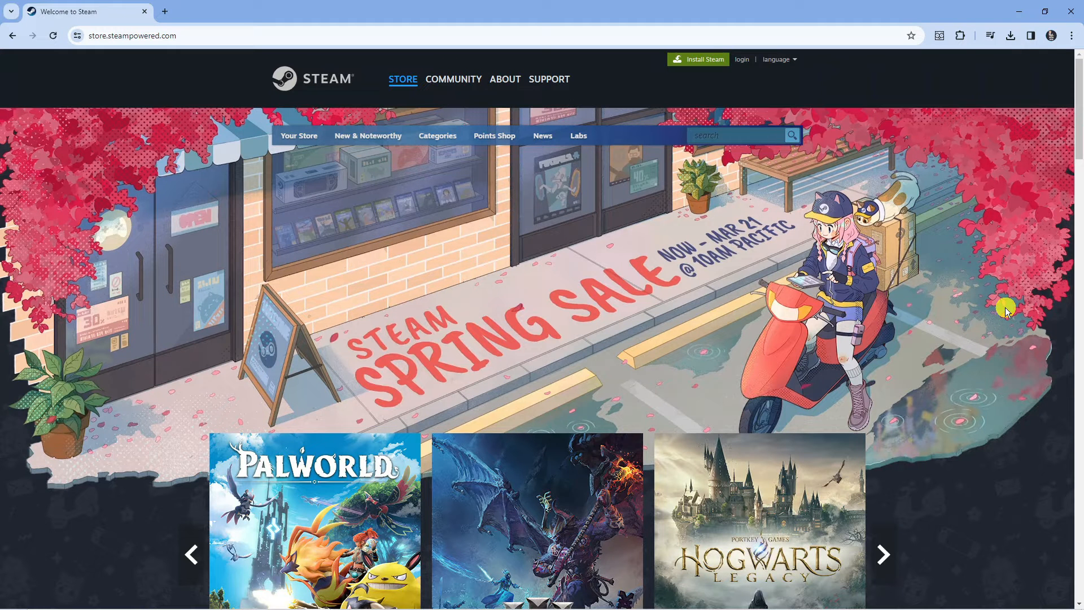
{"action": "mouse_move", "coordinate": [145, 70]}
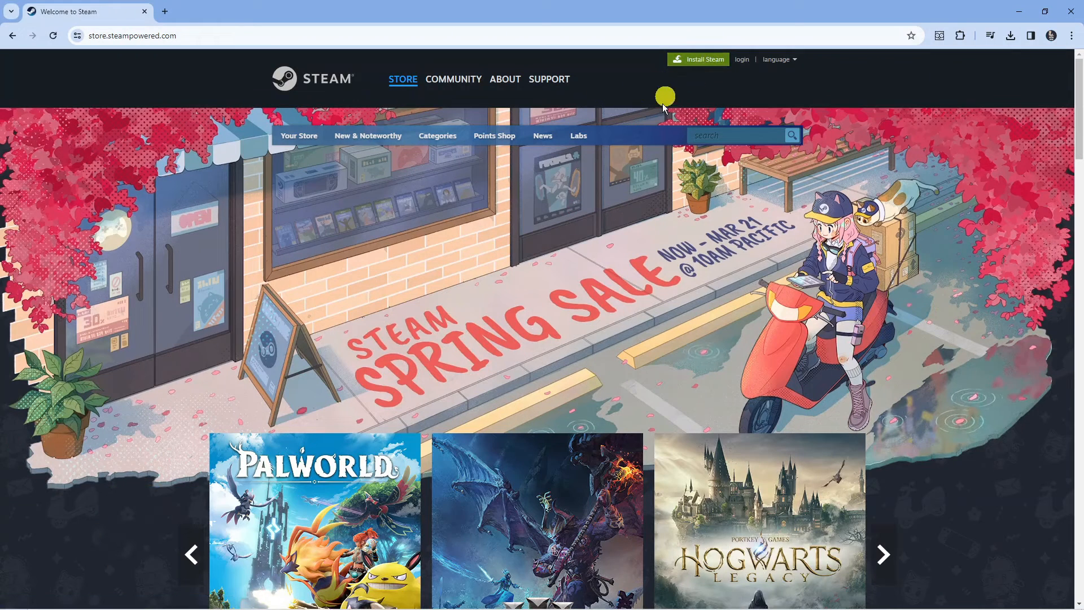
{"action": "mouse_move", "coordinate": [662, 96]}
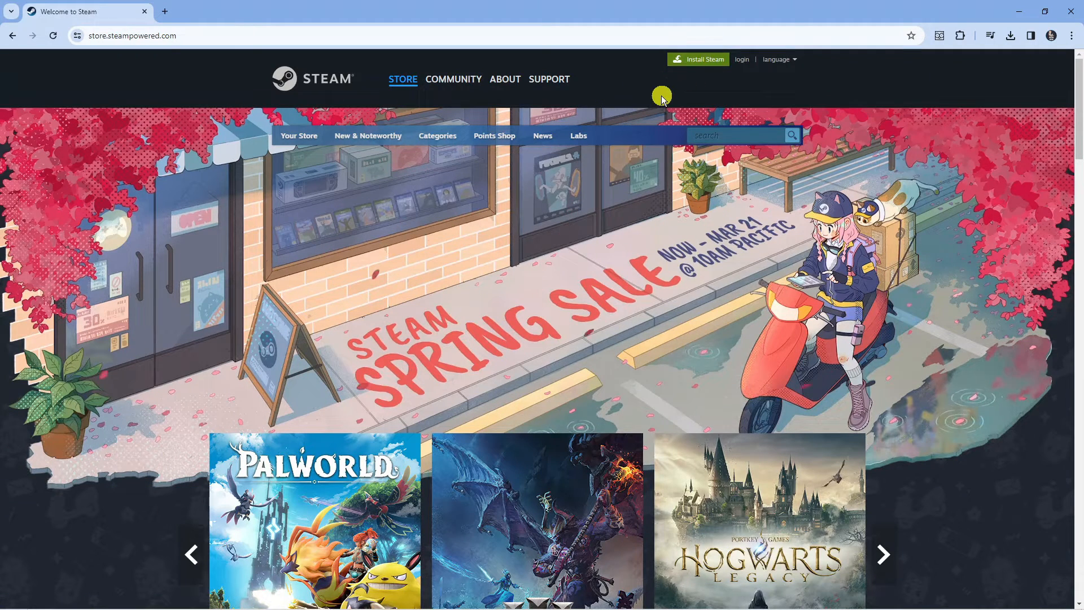
{"action": "mouse_move", "coordinate": [654, 108]}
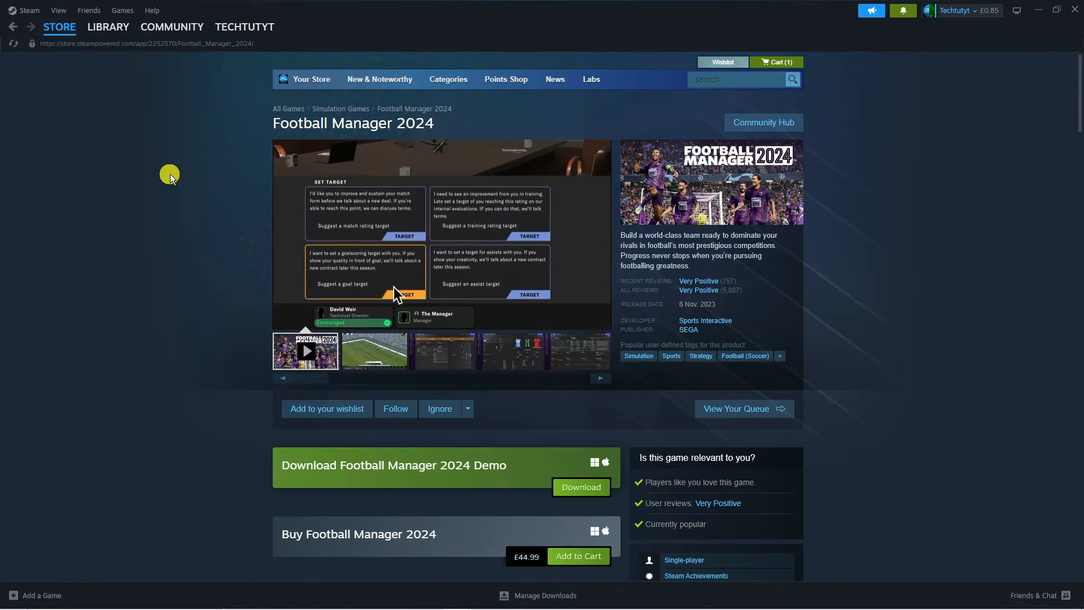
{"action": "left_click", "coordinate": [60, 26]}
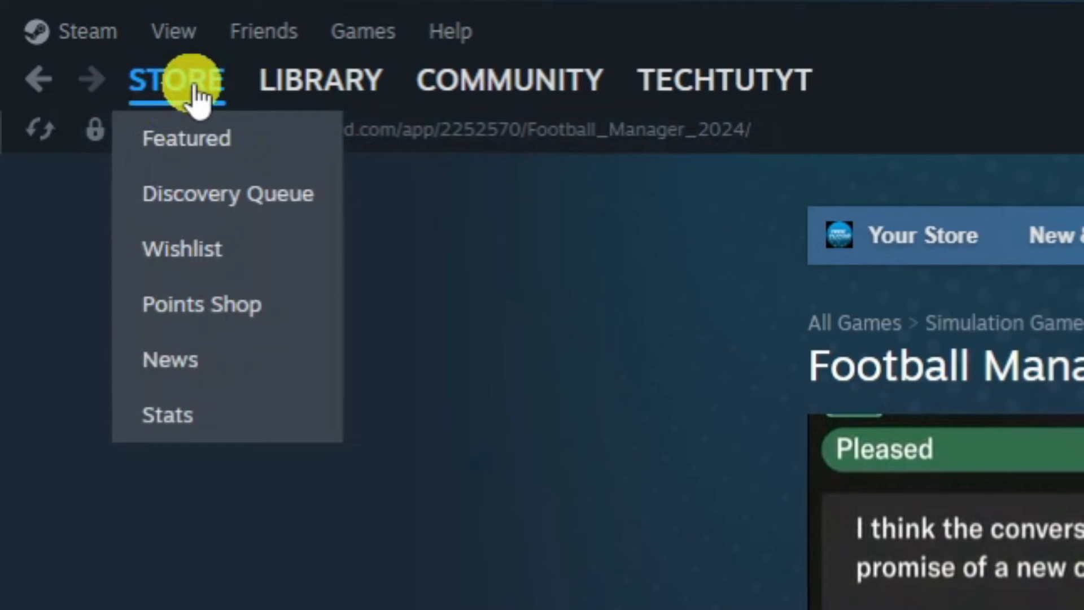
{"action": "left_click", "coordinate": [186, 138]}
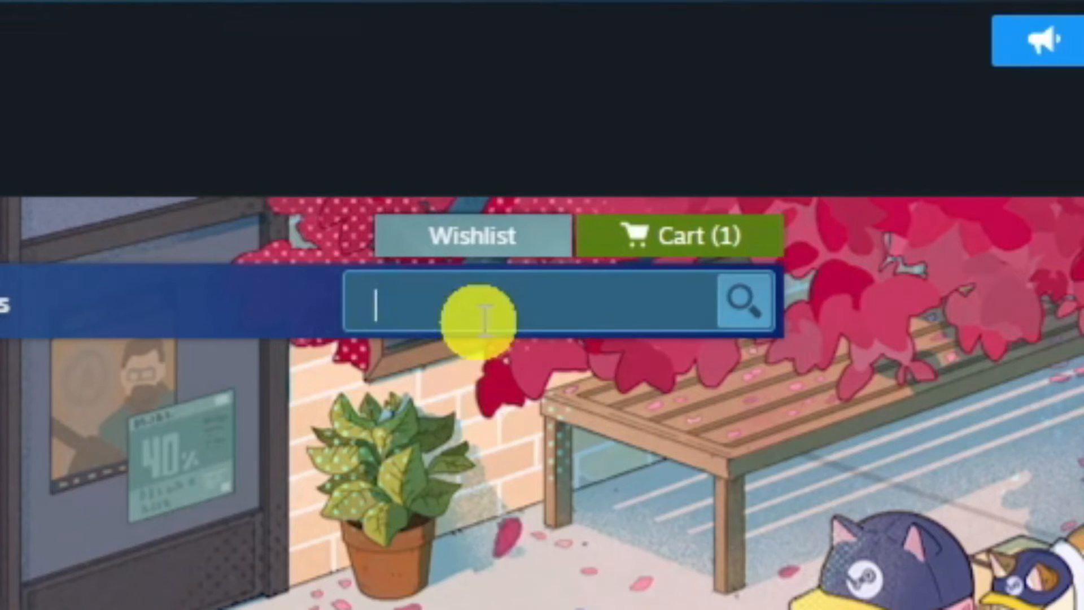
{"action": "type", "text": "football manager"}
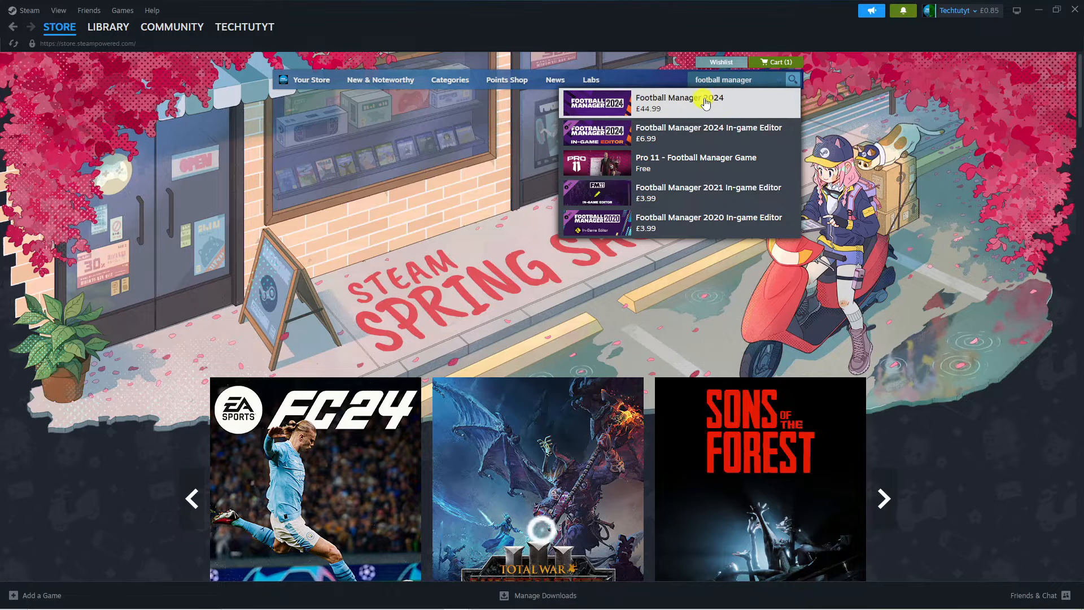
{"action": "left_click", "coordinate": [678, 103]}
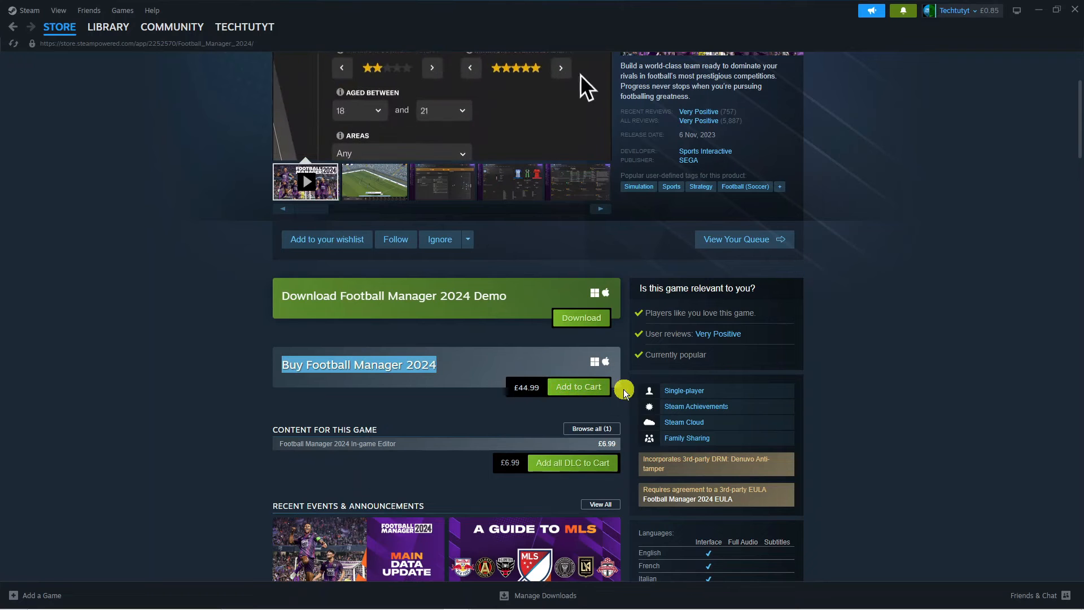
{"action": "scroll", "scroll_direction": "down", "scroll_amount": 3}
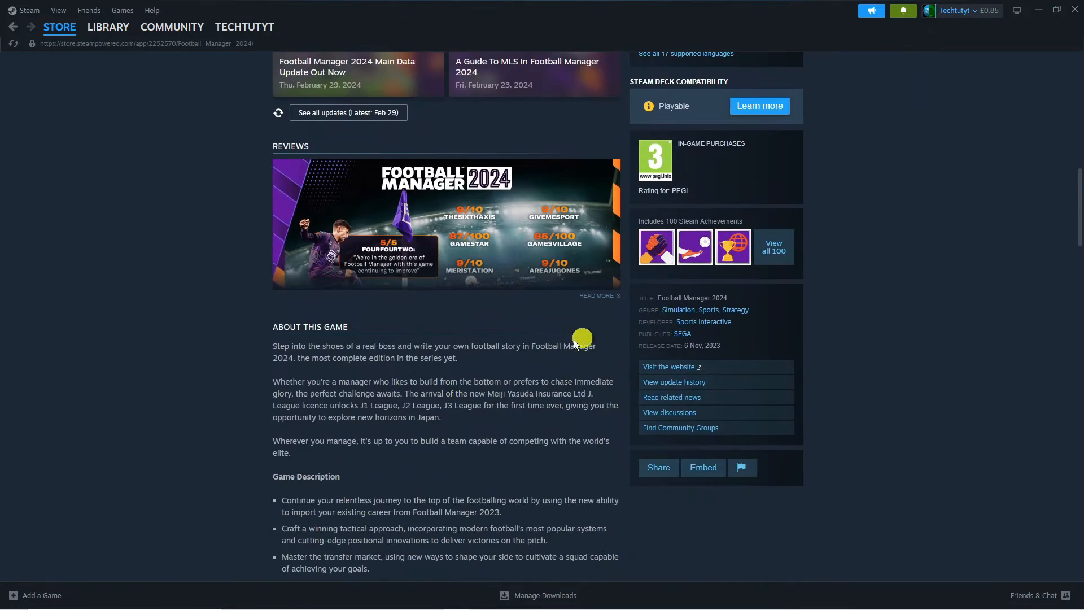
{"action": "scroll", "scroll_direction": "down", "scroll_amount": 3}
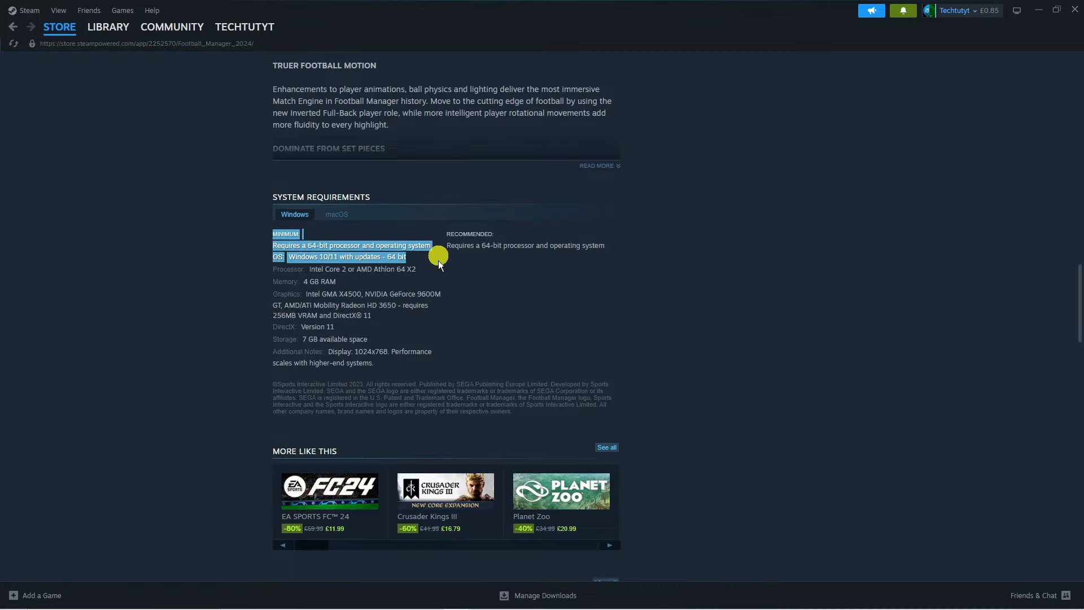
{"action": "left_click_drag", "start_coordinate": [440, 256], "coordinate": [425, 281]}
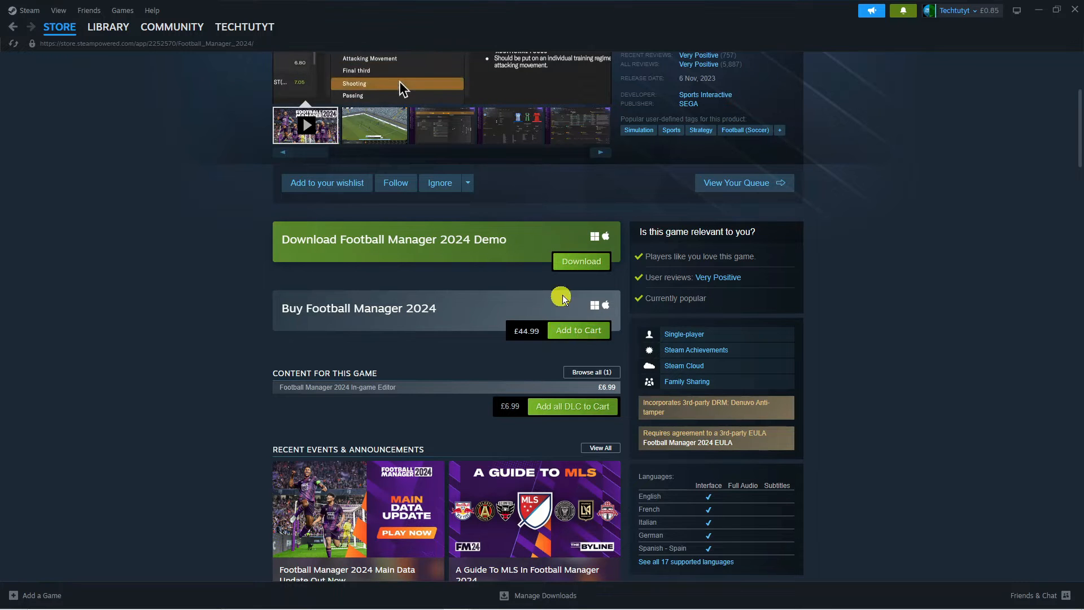
Add Football Manager 2024 to the cart, review the £44.99 total, and proceed to payment
{"action": "left_click", "coordinate": [577, 330]}
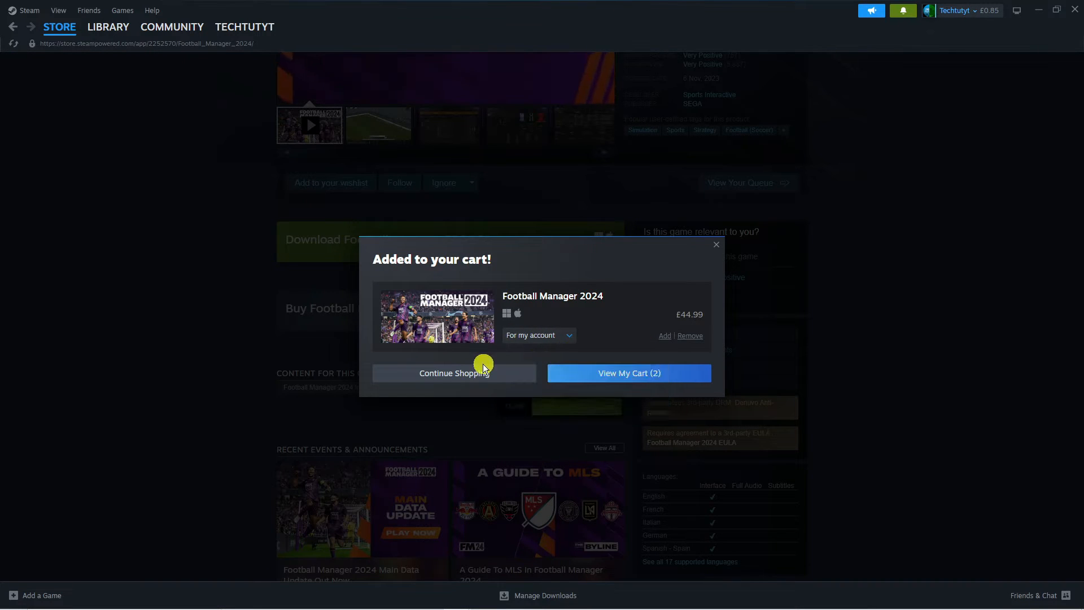
{"action": "left_click", "coordinate": [627, 372]}
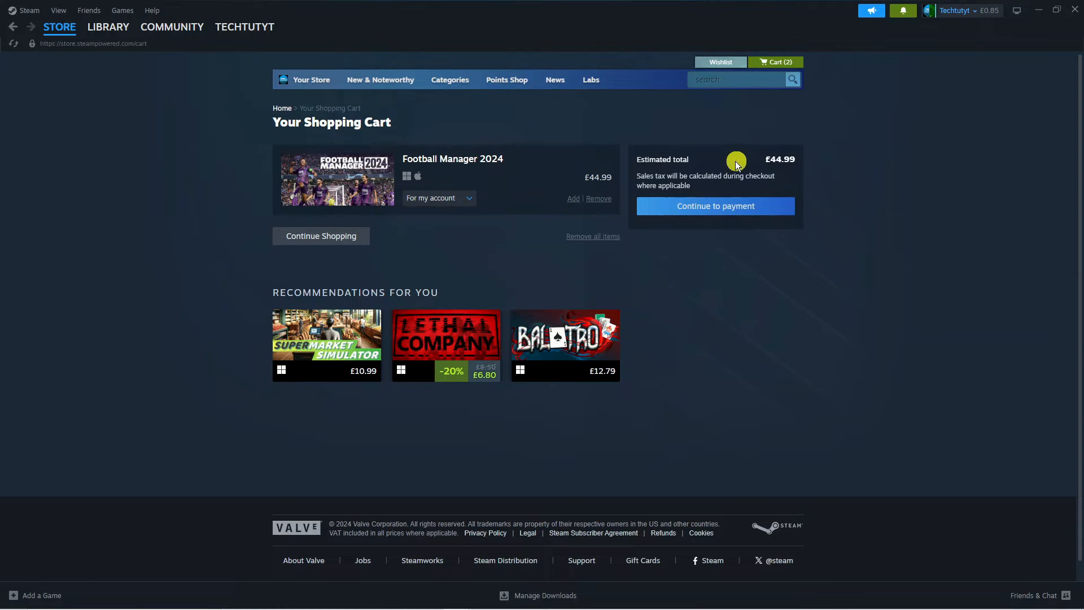
{"action": "left_click", "coordinate": [714, 205]}
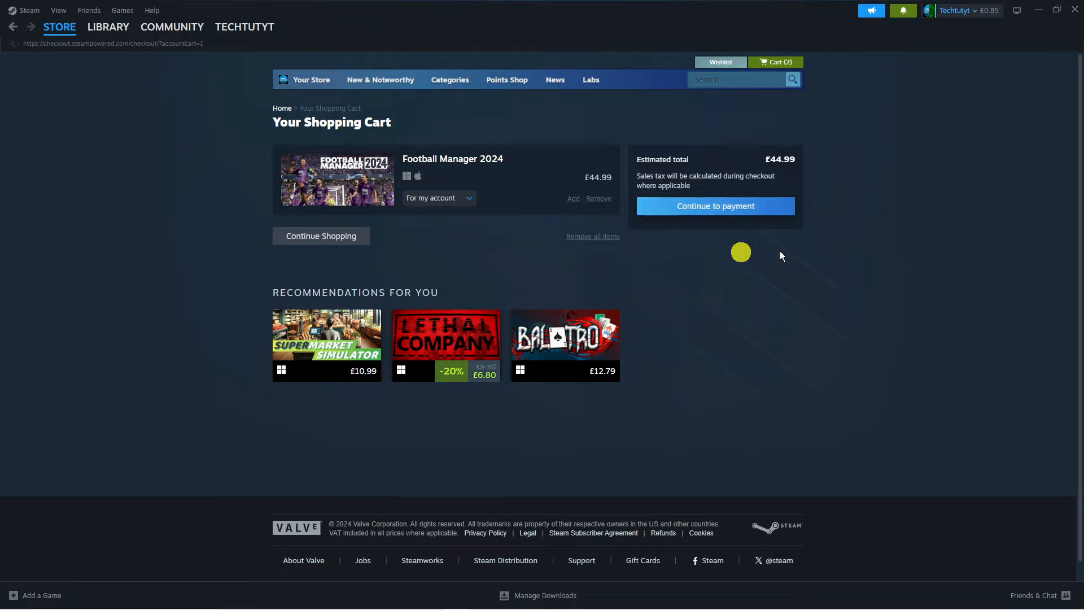
Reach the payment details page and browse payment methods, keeping My Steam Wallet selected
{"action": "left_click", "coordinate": [714, 206]}
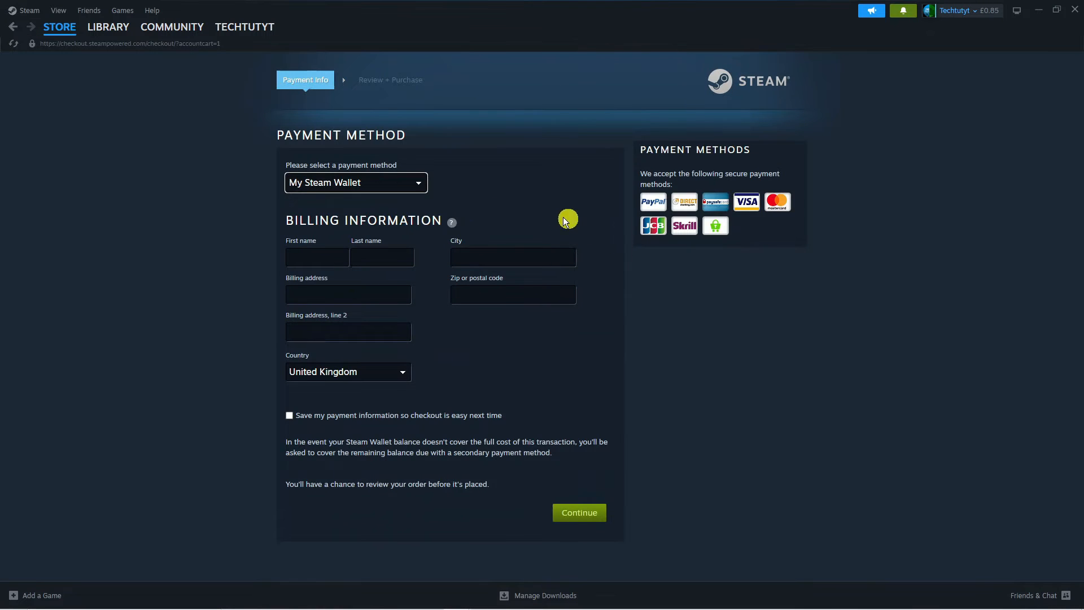
{"action": "left_click", "coordinate": [356, 183]}
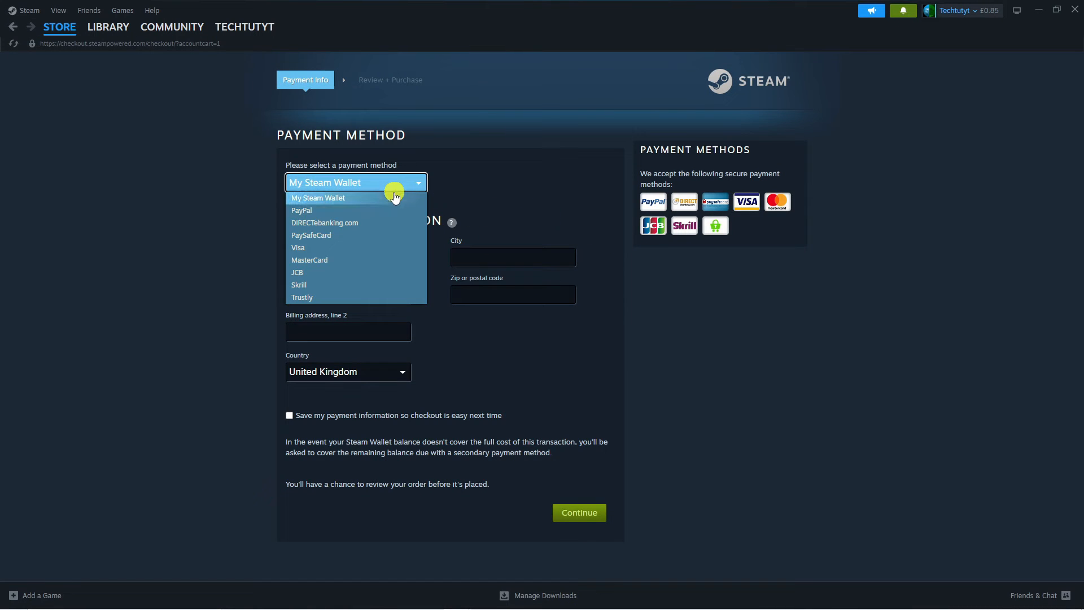
{"action": "mouse_move", "coordinate": [405, 205]}
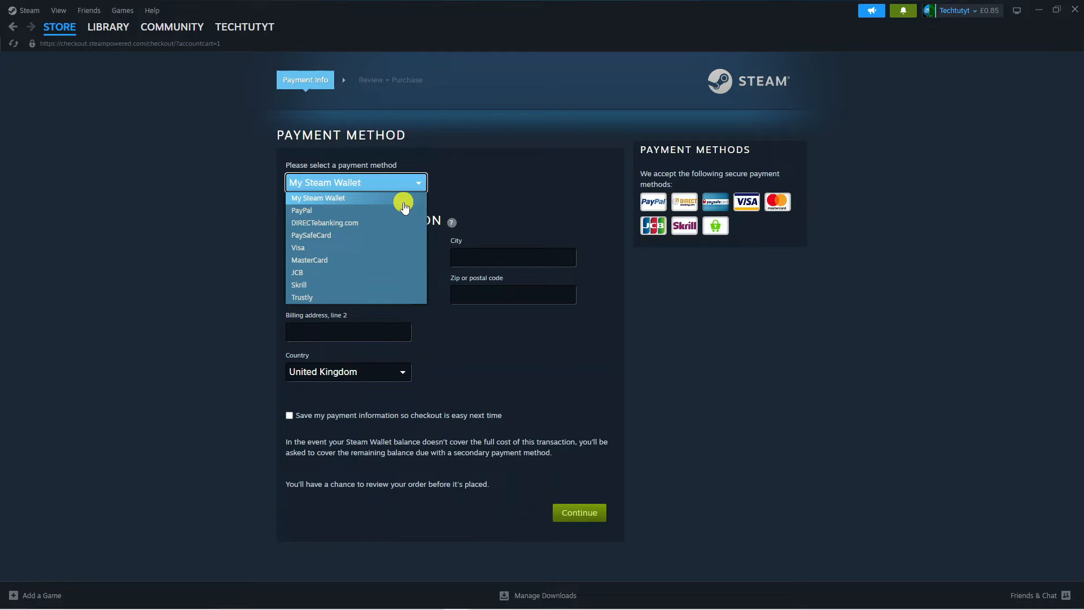
{"action": "mouse_move", "coordinate": [351, 273]}
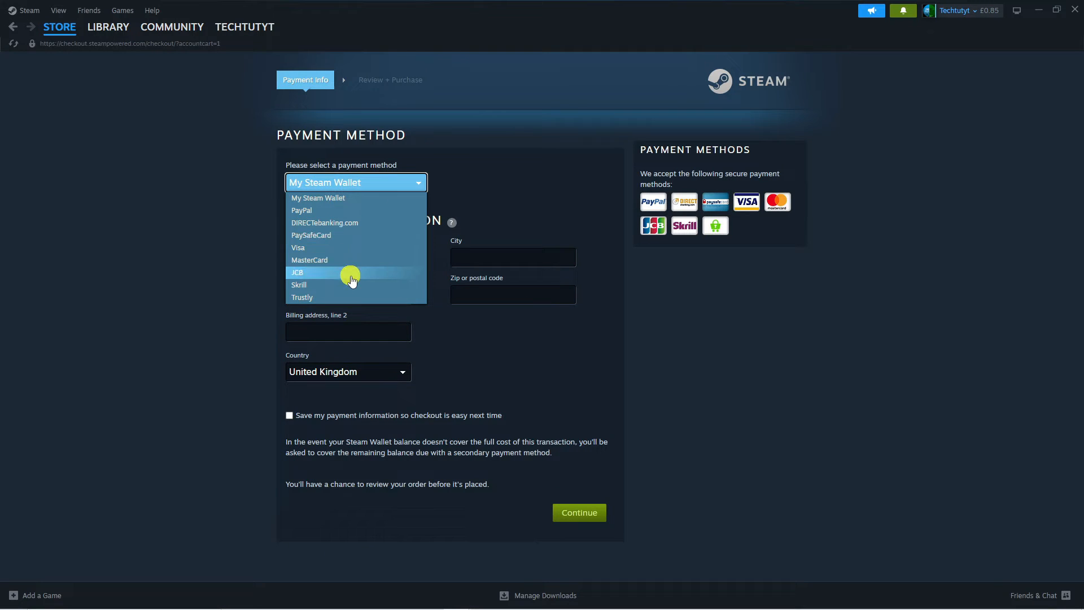
{"action": "mouse_move", "coordinate": [373, 266]}
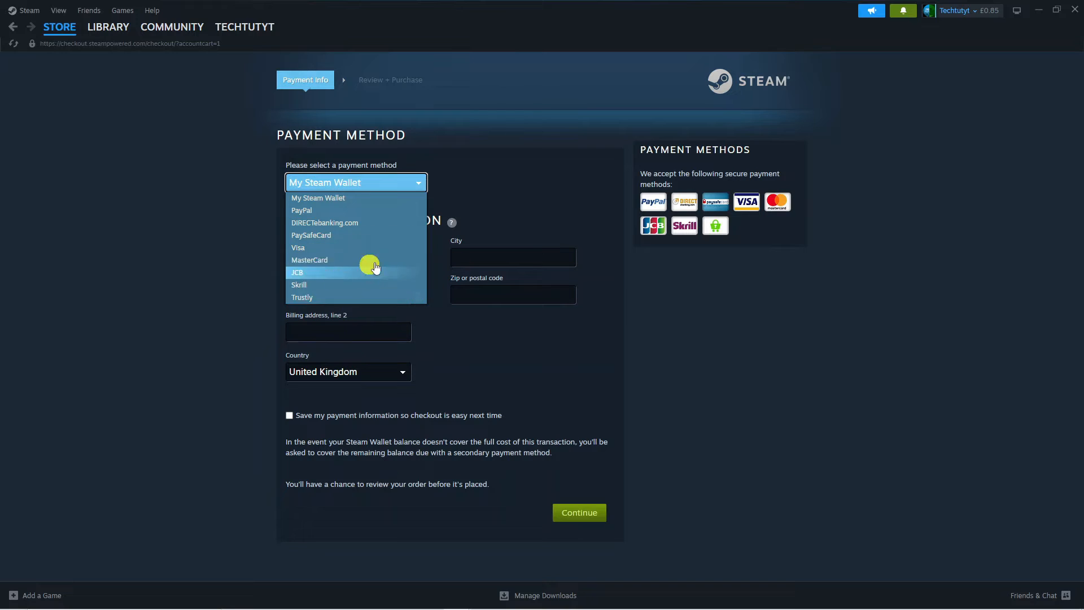
{"action": "left_click", "coordinate": [318, 197]}
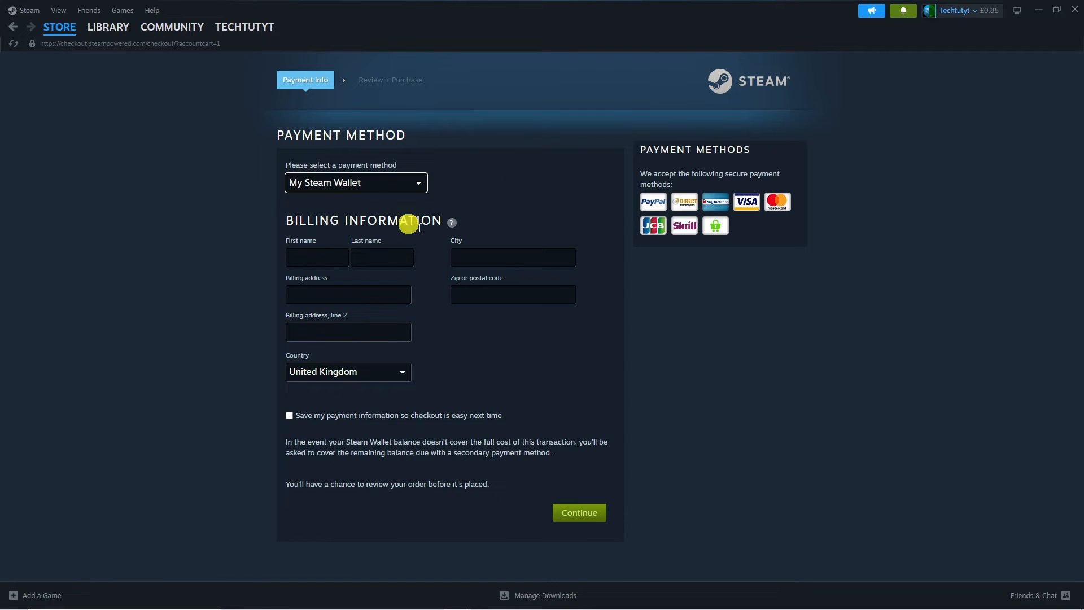
{"action": "mouse_move", "coordinate": [368, 269]}
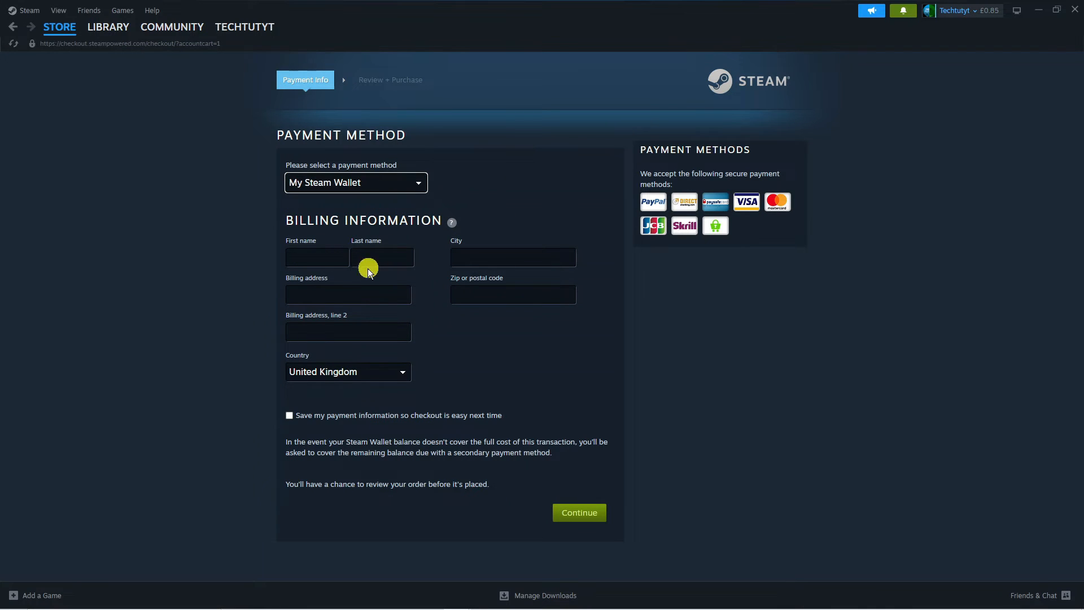
{"action": "mouse_move", "coordinate": [443, 449]}
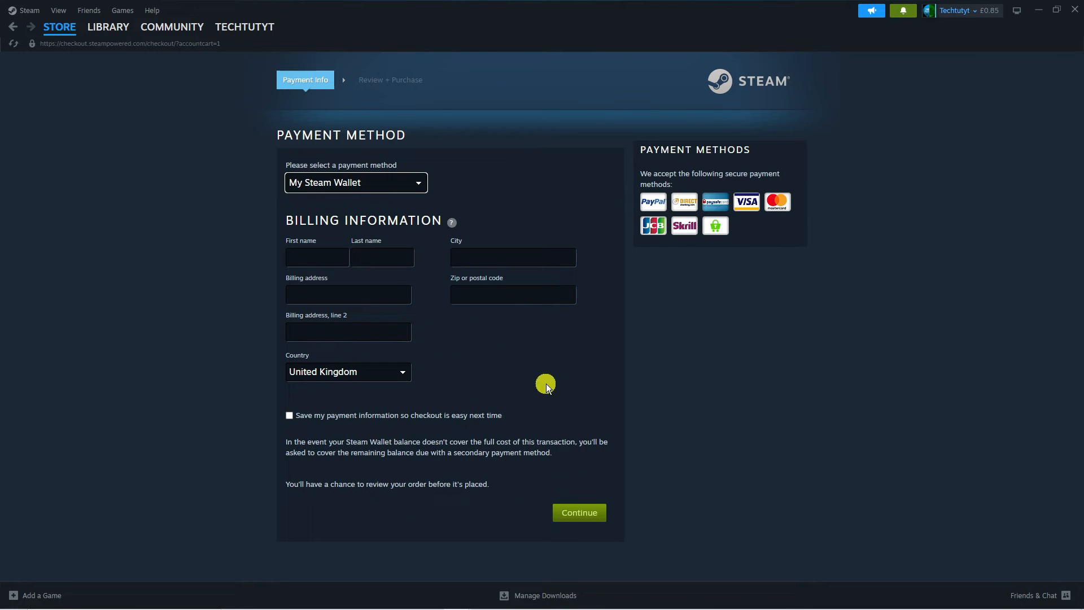
{"action": "mouse_move", "coordinate": [512, 332]}
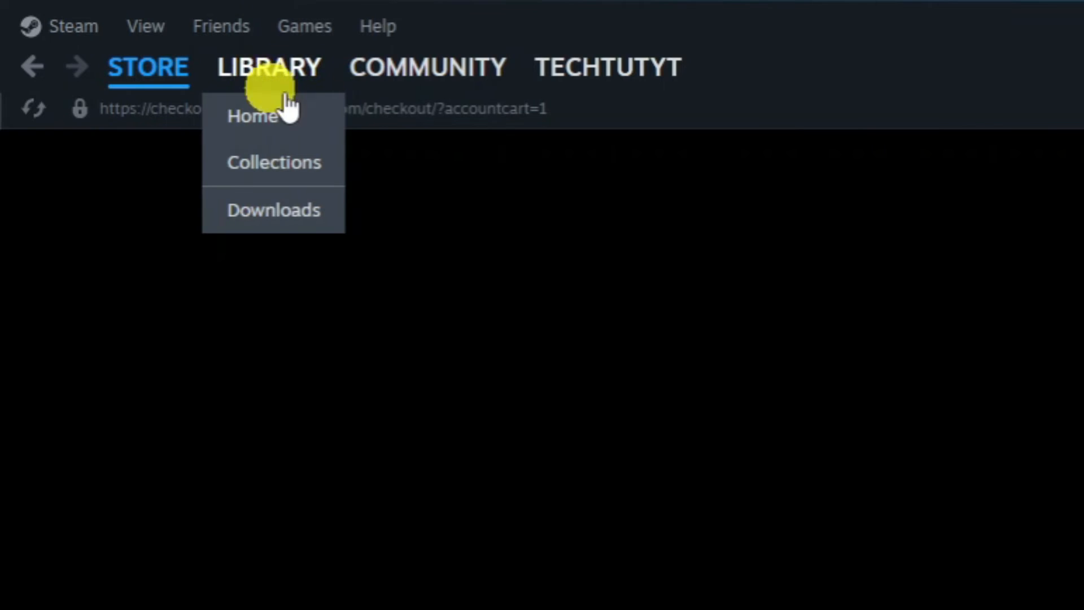
Go to the library home, view eFootball 2024's install page, then select Tabletop Simulator
{"action": "left_click", "coordinate": [254, 115]}
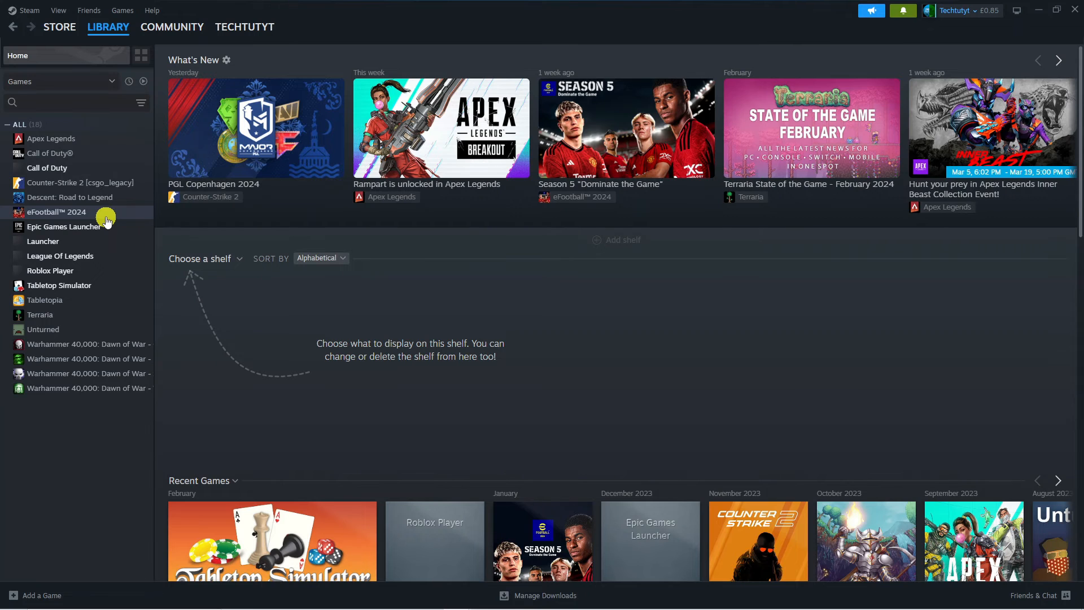
{"action": "left_click", "coordinate": [55, 212]}
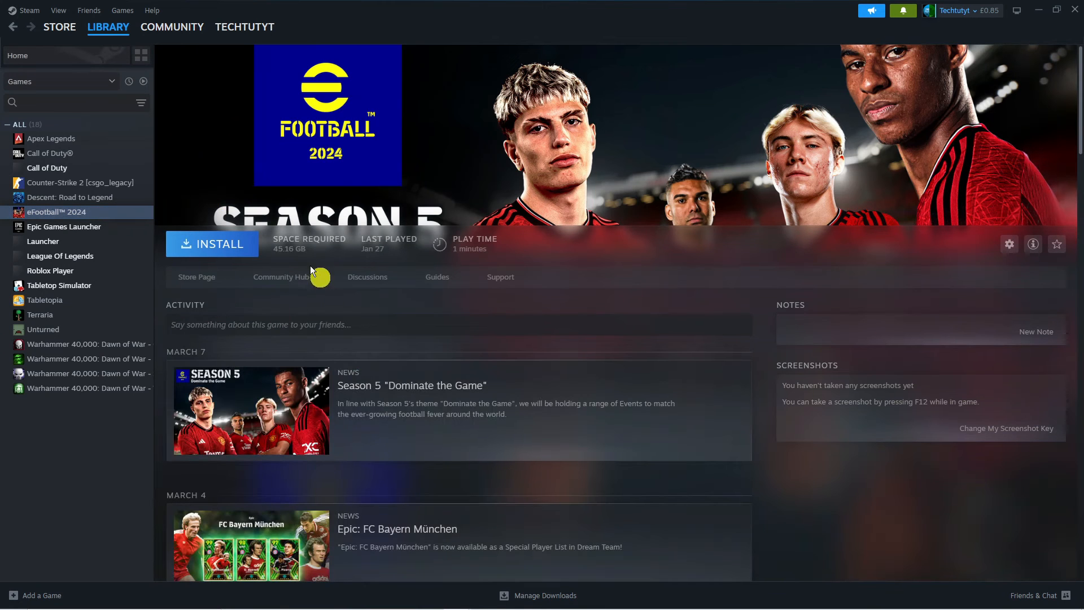
{"action": "mouse_move", "coordinate": [251, 276]}
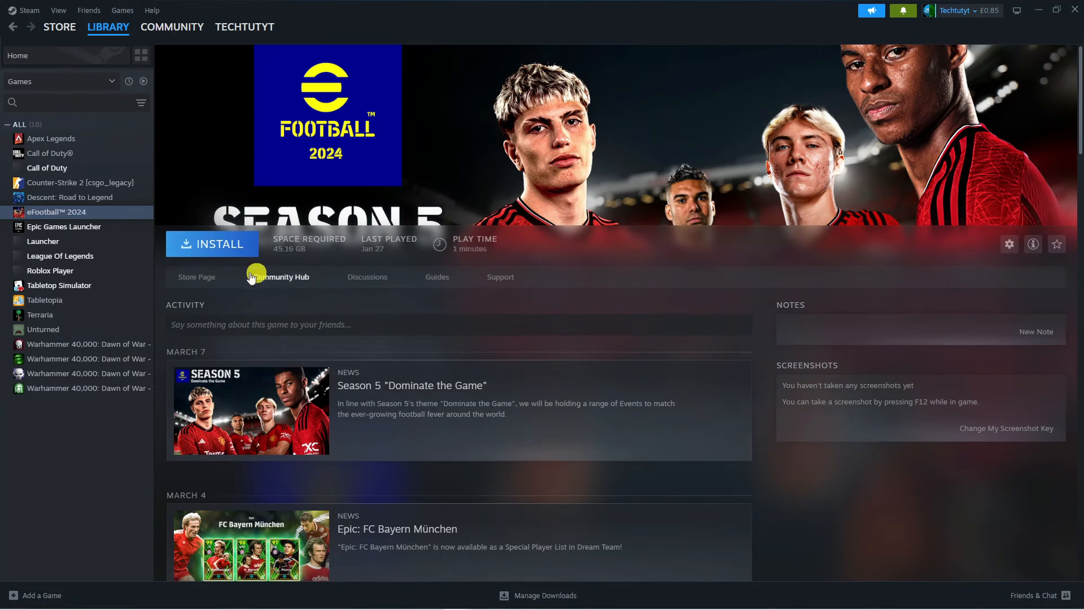
{"action": "mouse_move", "coordinate": [277, 252]}
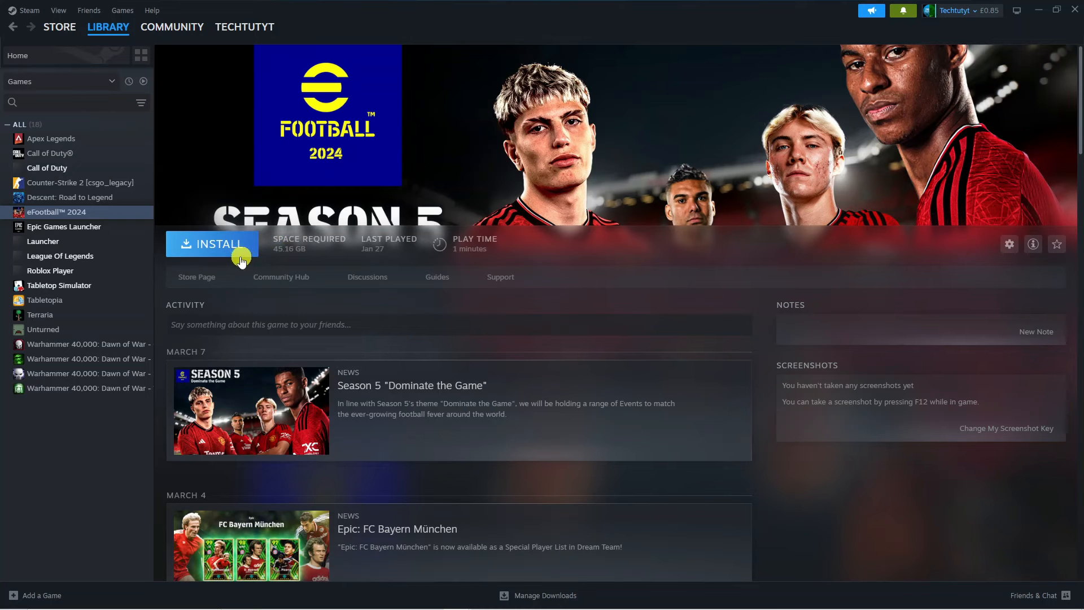
{"action": "left_click", "coordinate": [60, 285]}
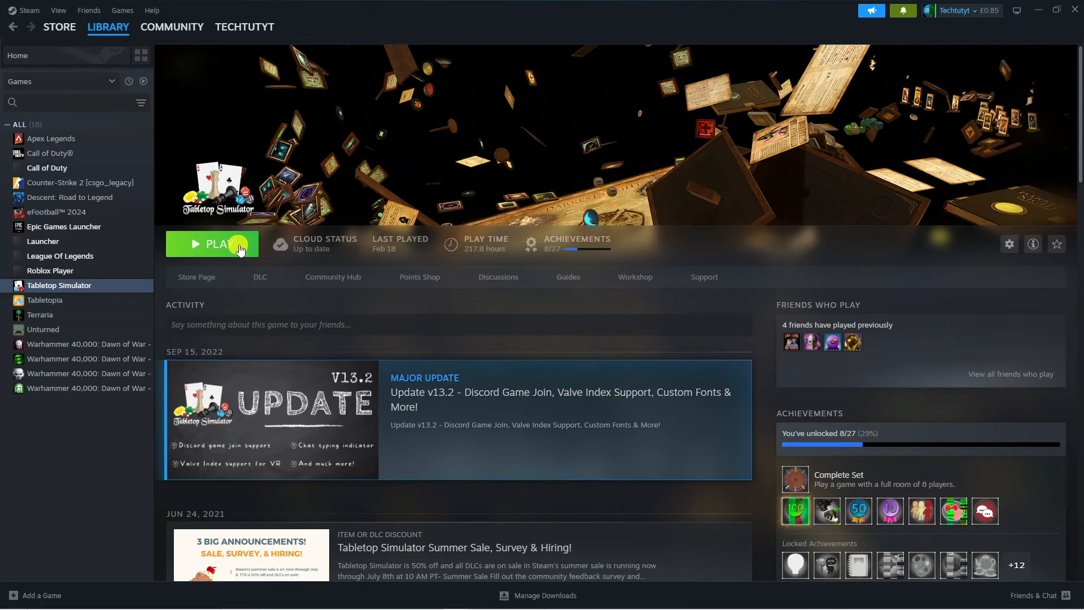
{"action": "mouse_move", "coordinate": [285, 251]}
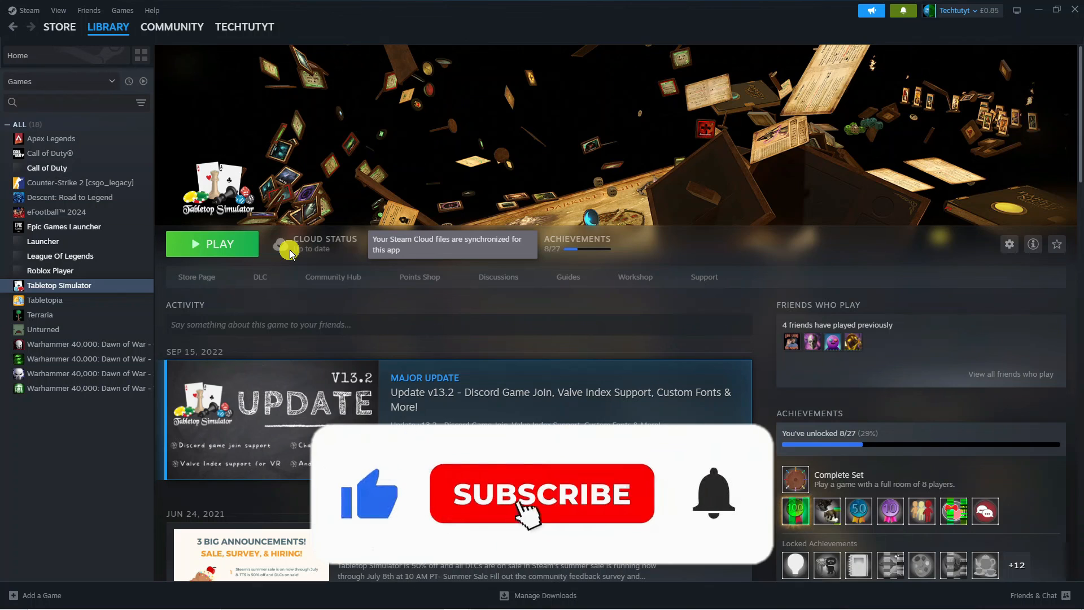
Check Tabletop Simulator's Cloud Status to confirm its saves are synchronized
{"action": "left_click", "coordinate": [541, 493]}
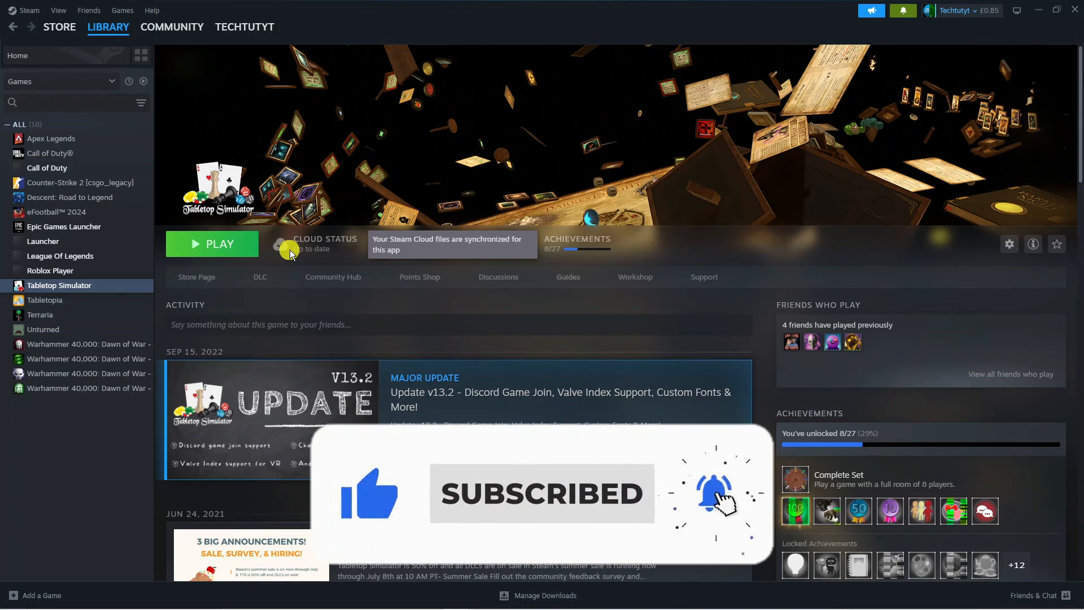